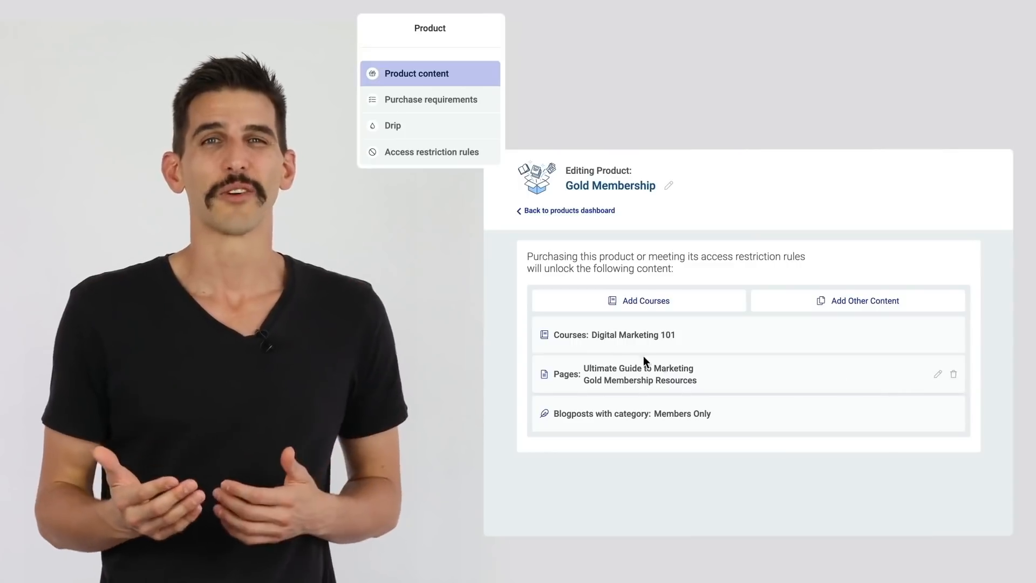
Switch the Gold Membership's not-yet-purchased access rule from default site behaviour to custom content.
left_click(430, 151)
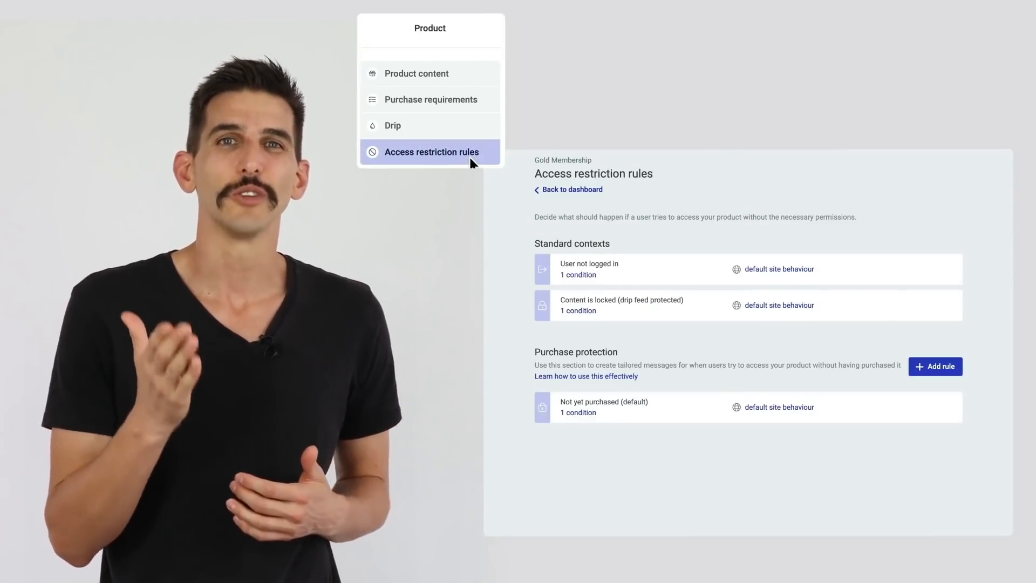
left_click(779, 269)
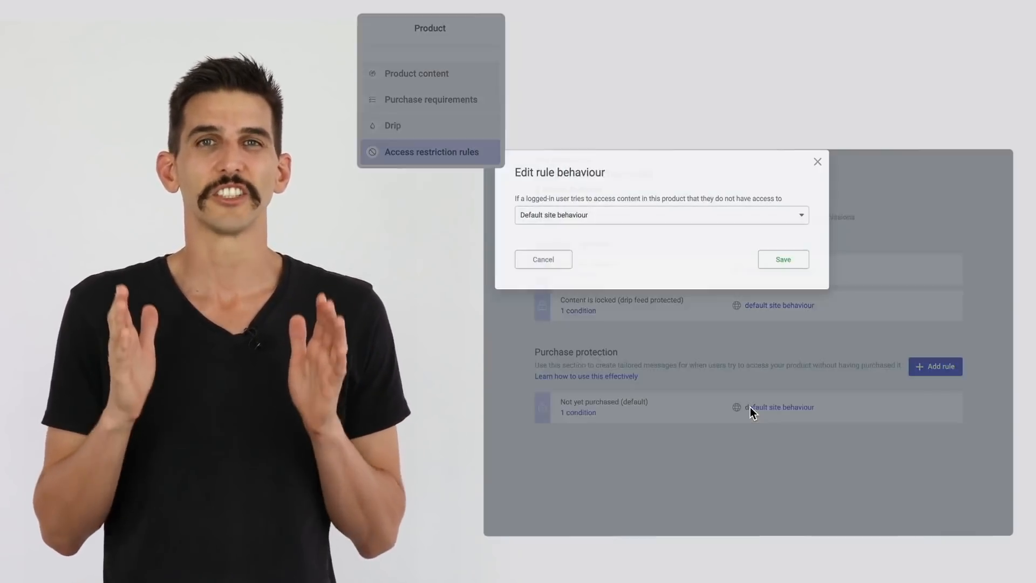
left_click(661, 215)
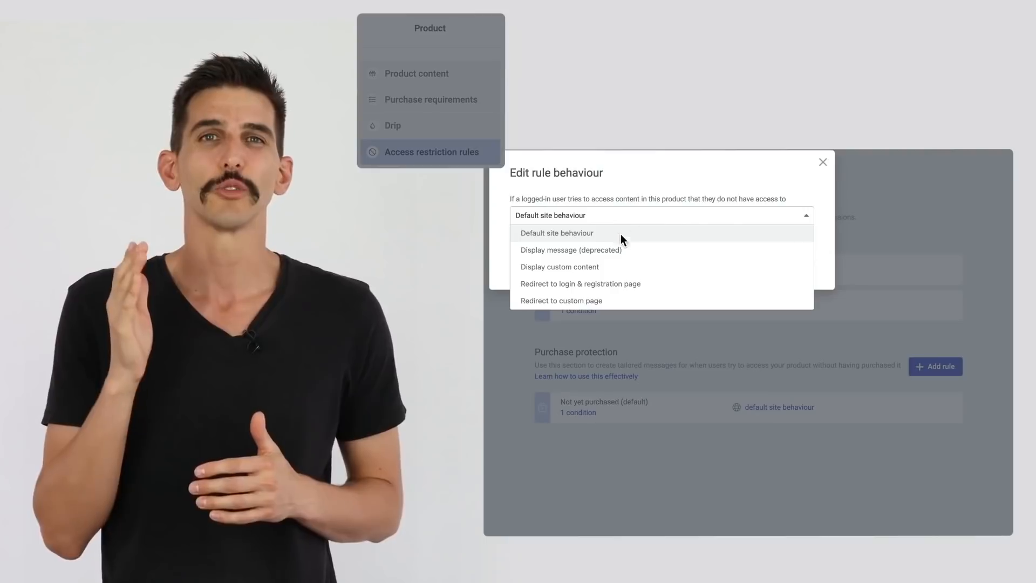
left_click(559, 266)
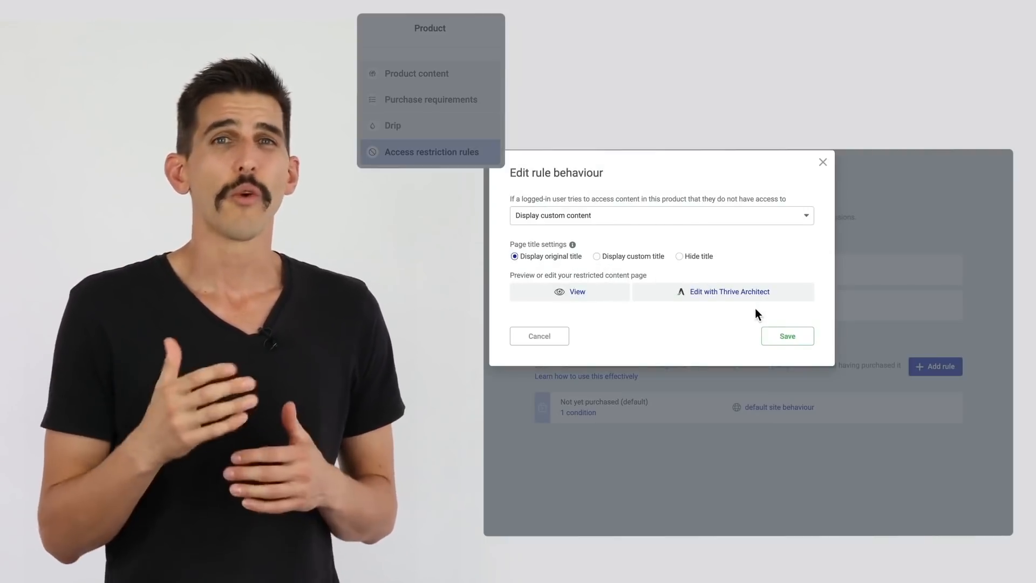
In Thrive Architect, retype the restricted-content heading as 'Get access to this course today!'.
left_click(730, 291)
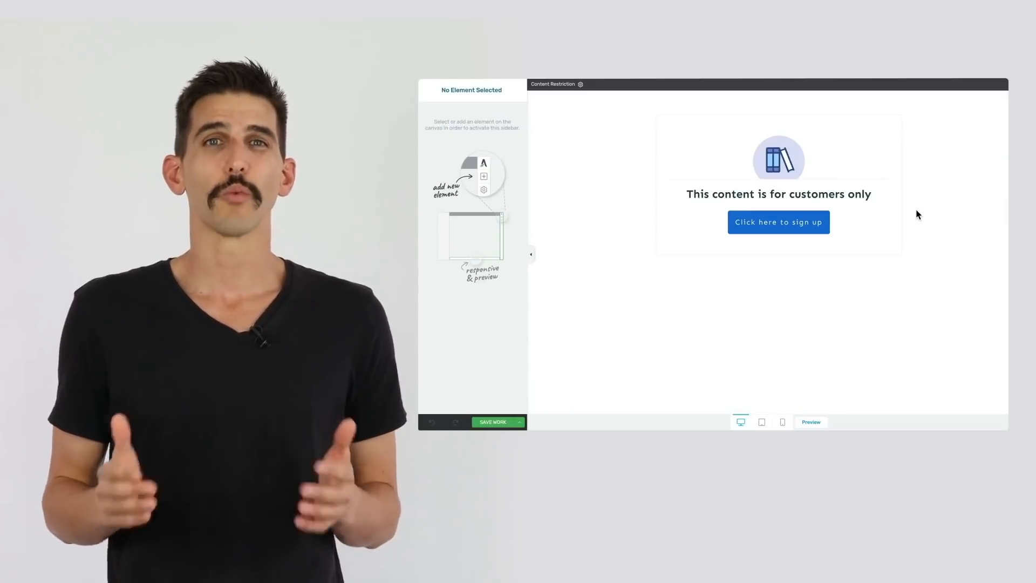
left_click(779, 193)
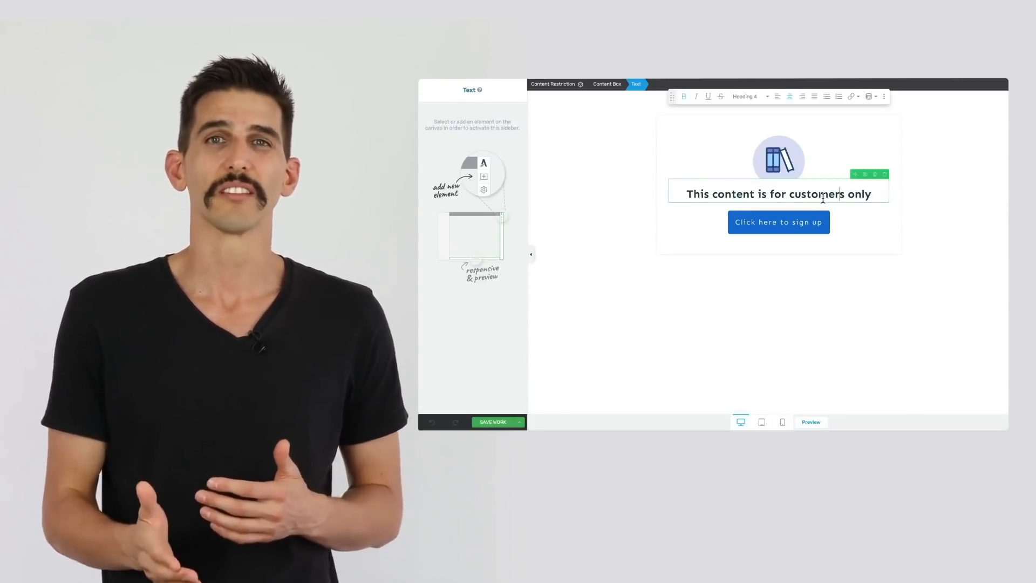
type("Get access to this course today!")
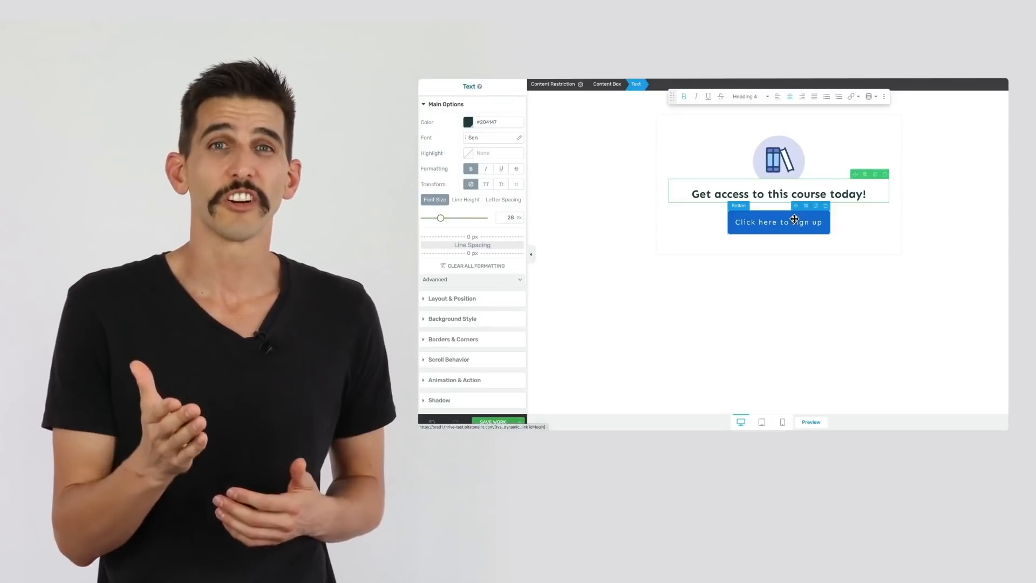
left_click(778, 221)
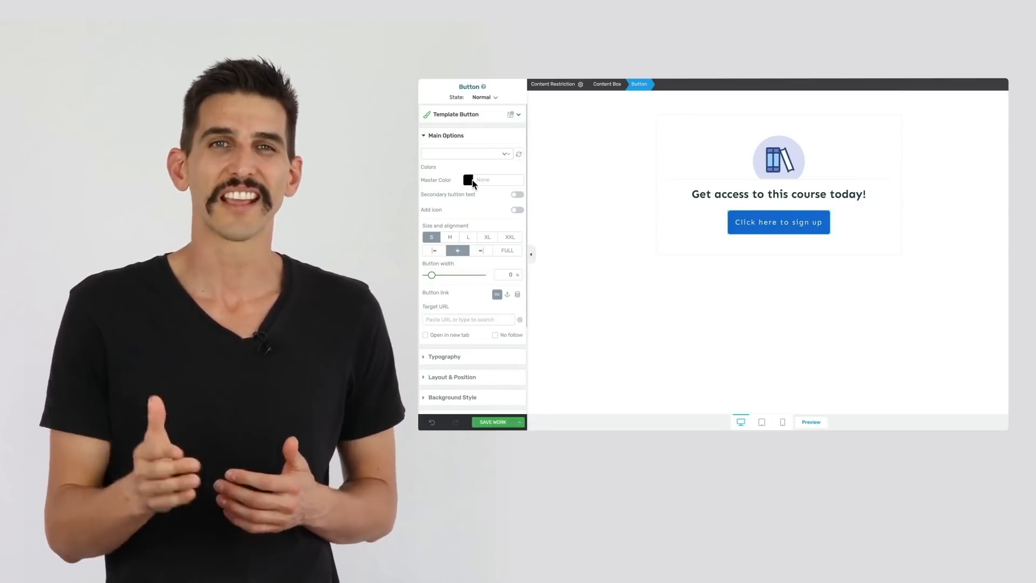